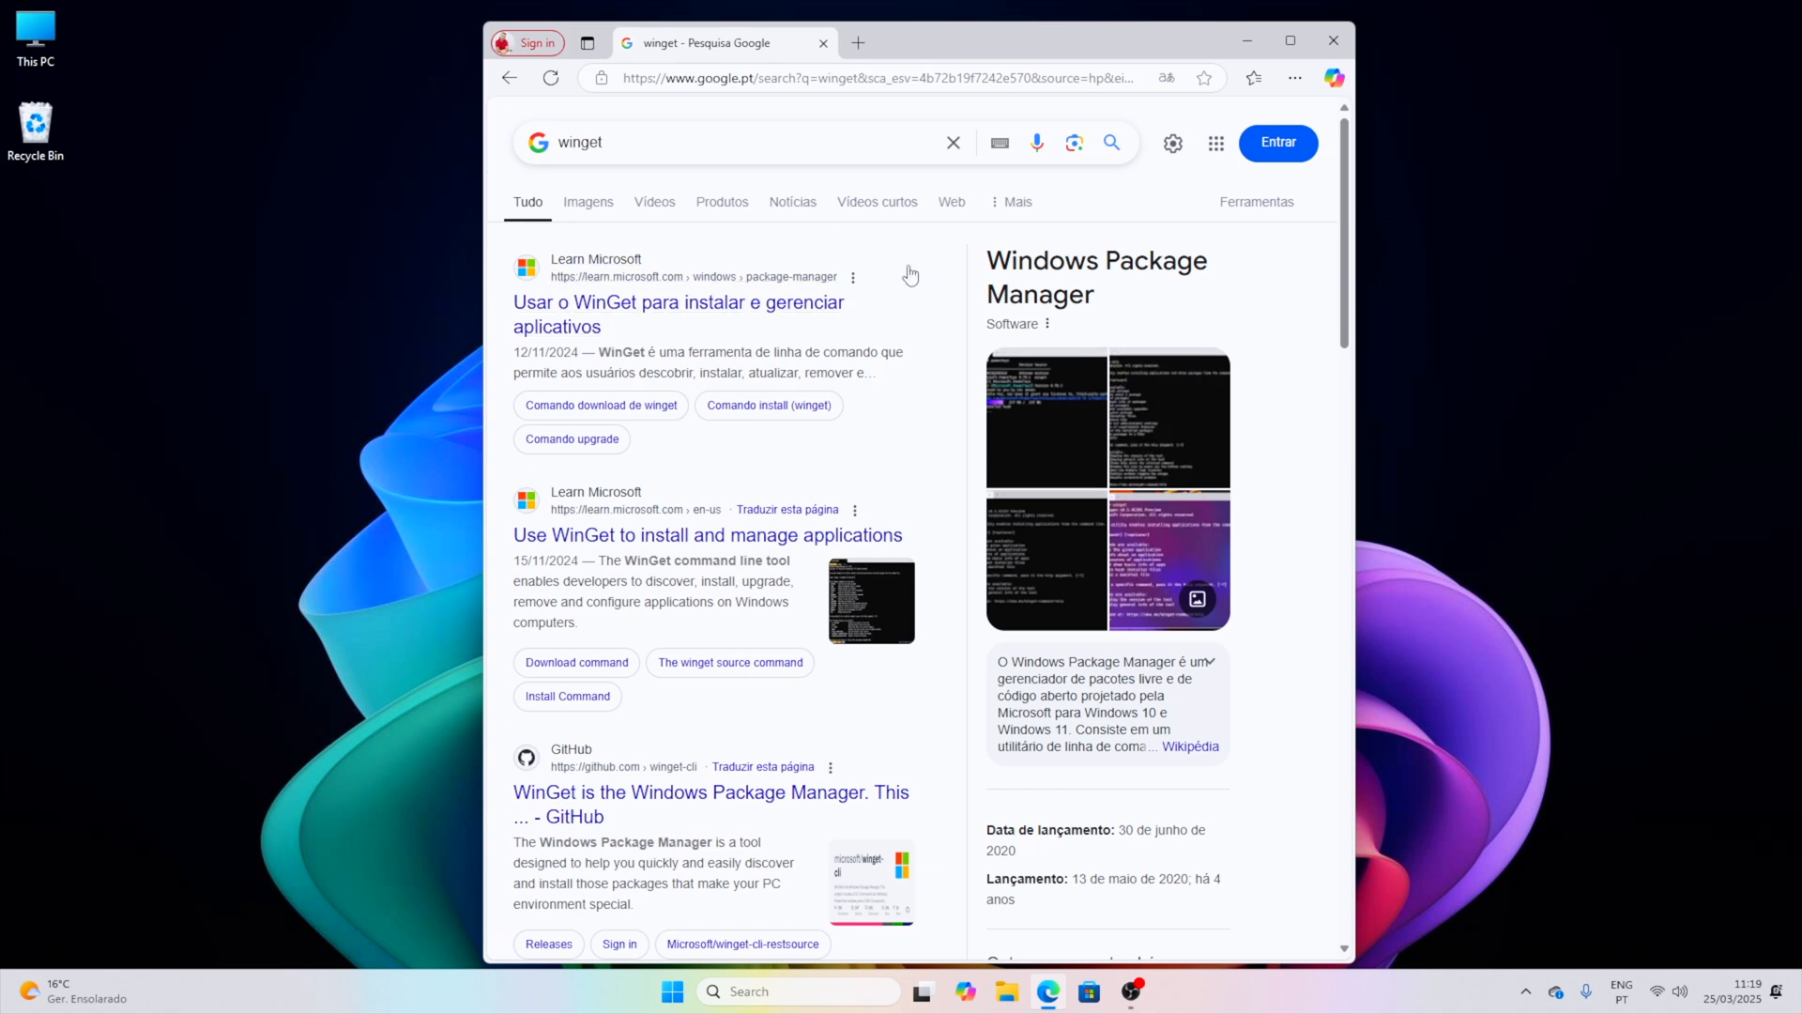
Step: Scroll the Google 'winget' results down until the winget.run link is visible
scroll("down", 3)
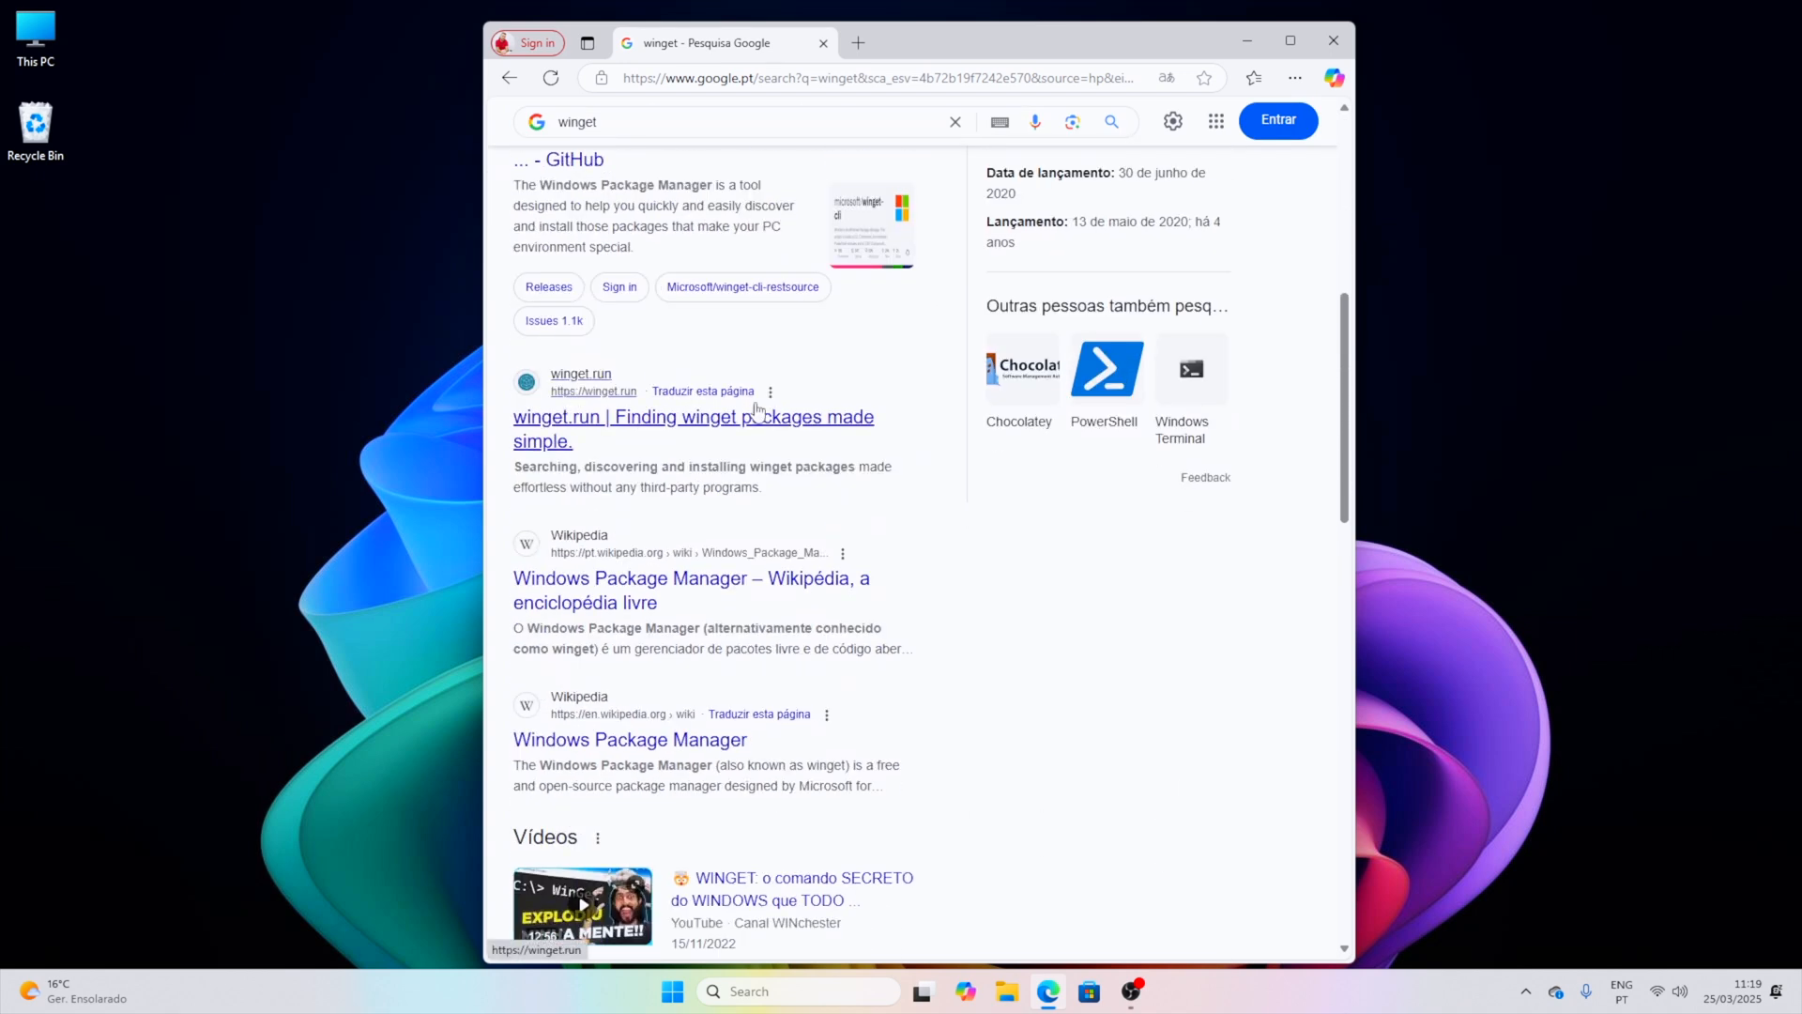
Step: On winget.run, search 'chrome' and open the Google Chrome package page
left_click(691, 416)
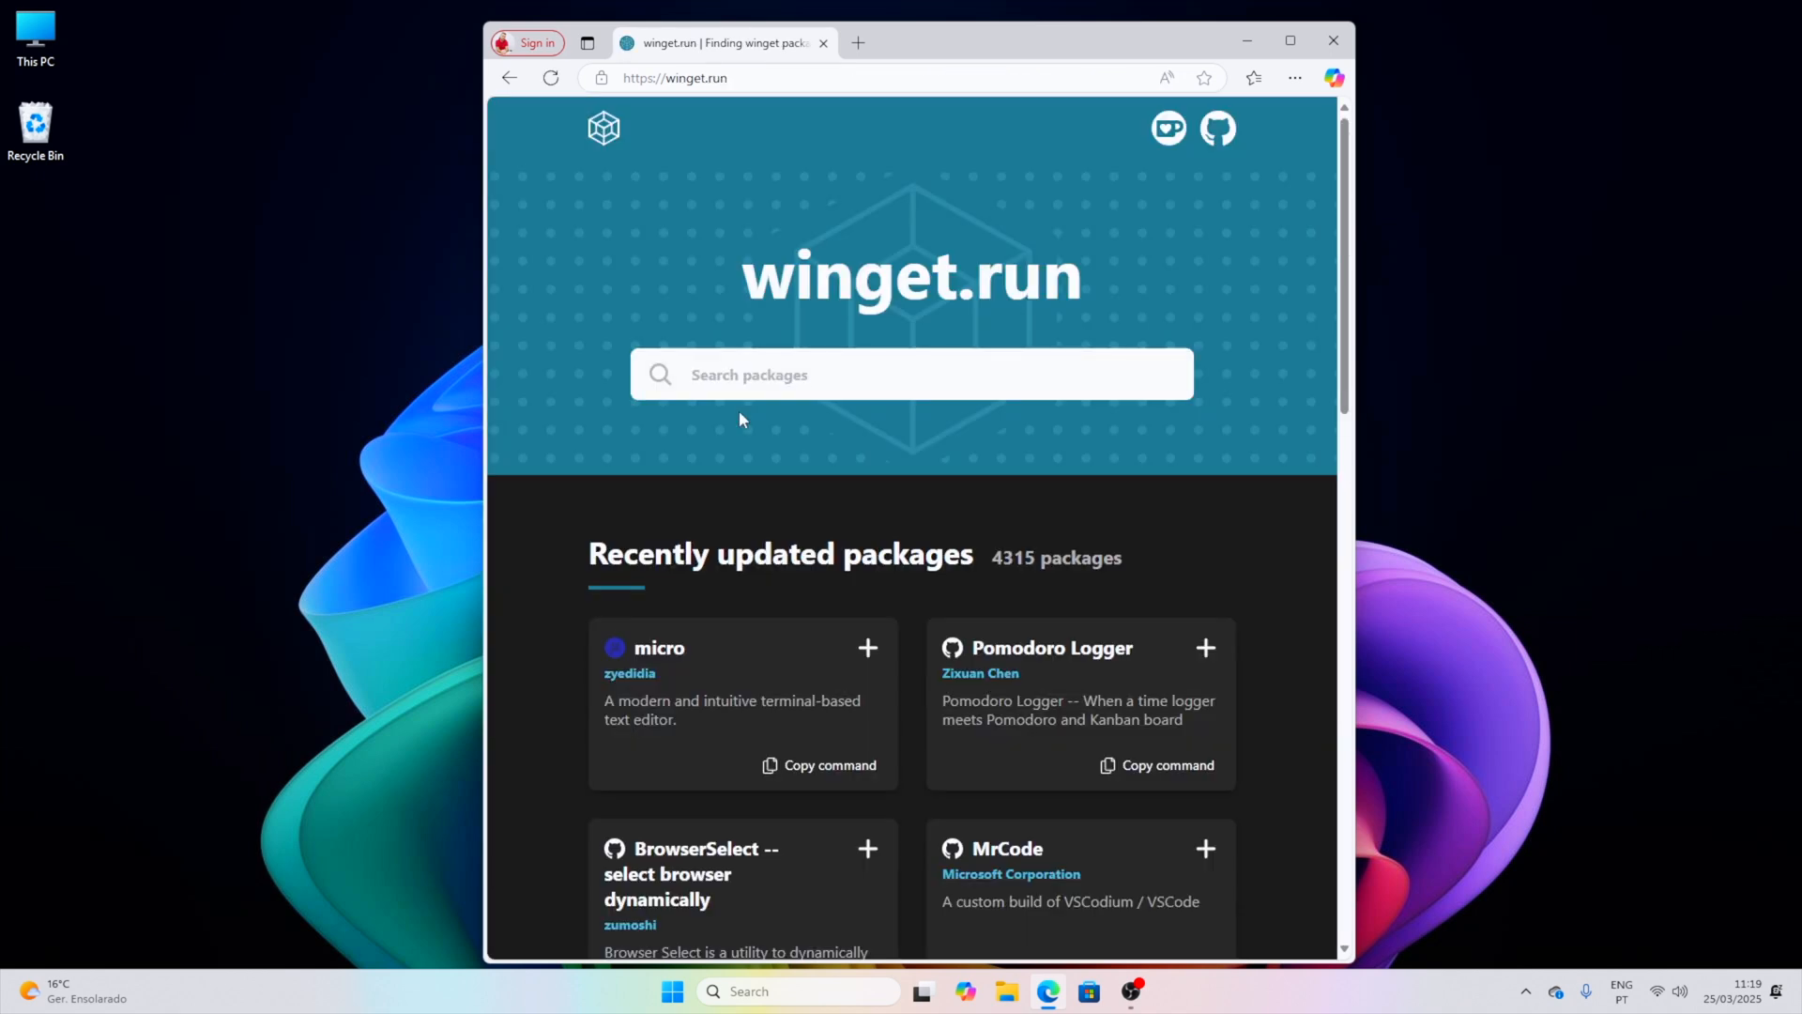
left_click(911, 374)
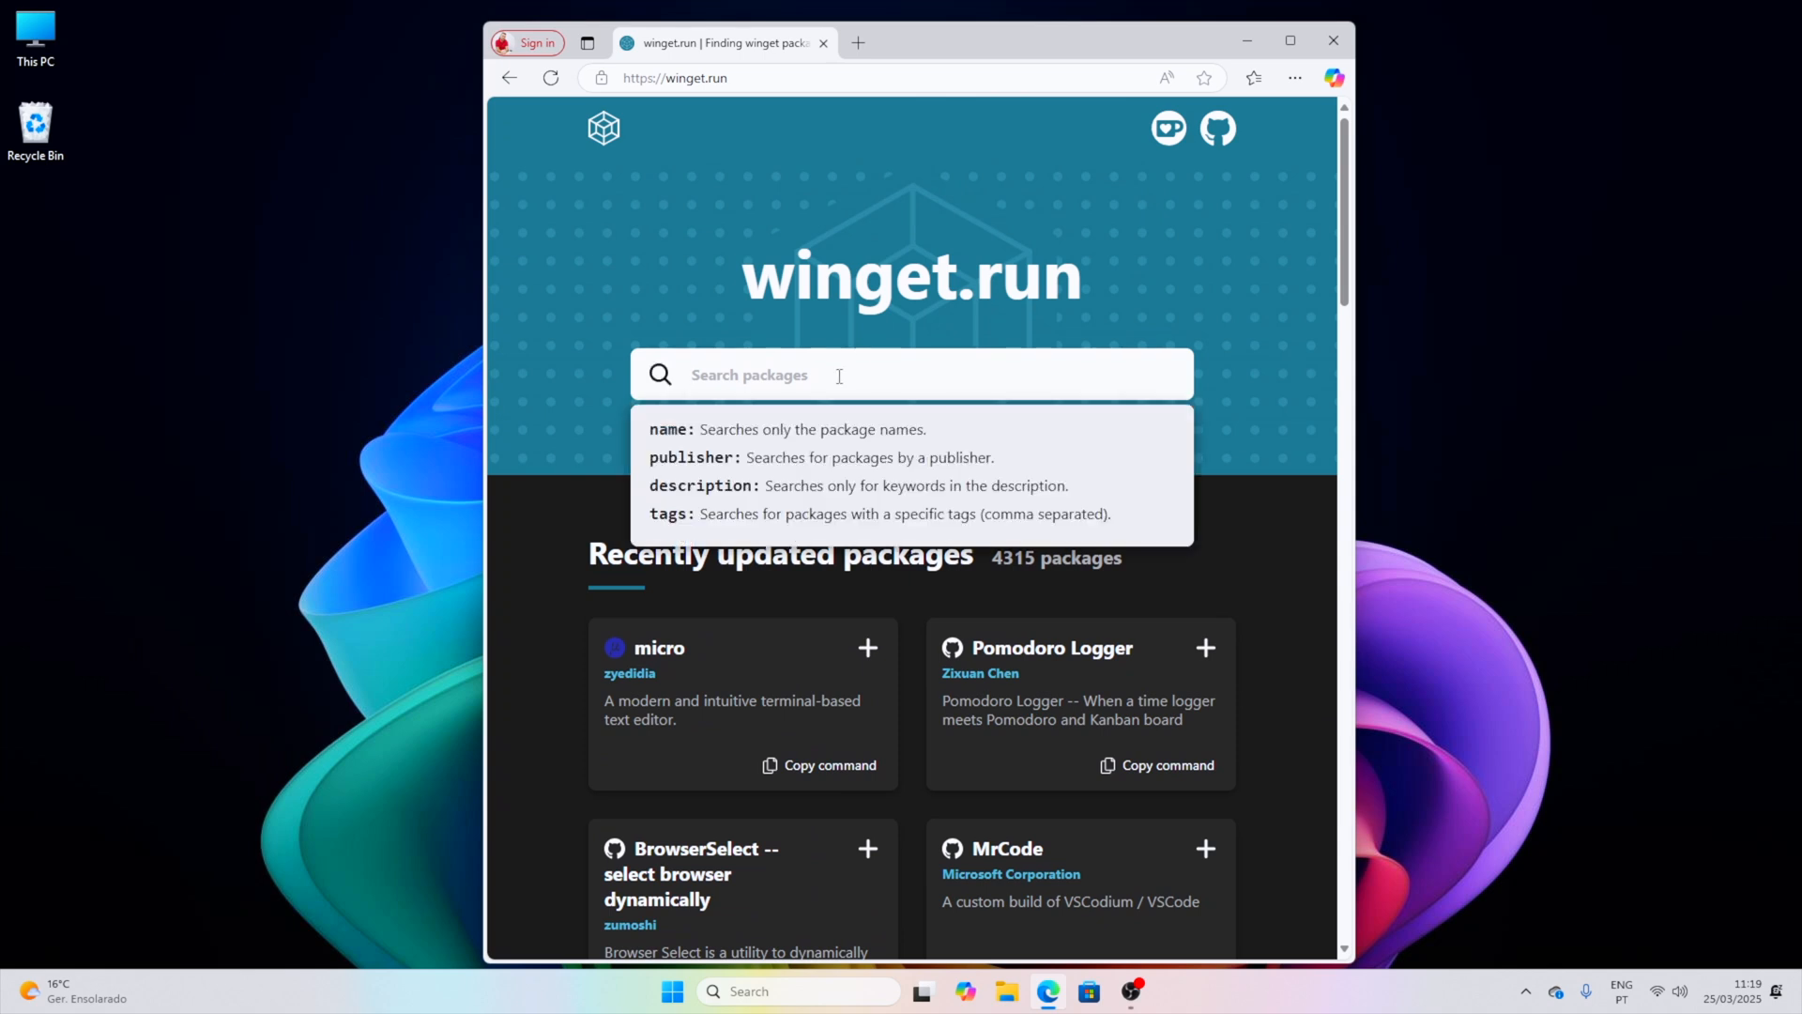
type("chrome")
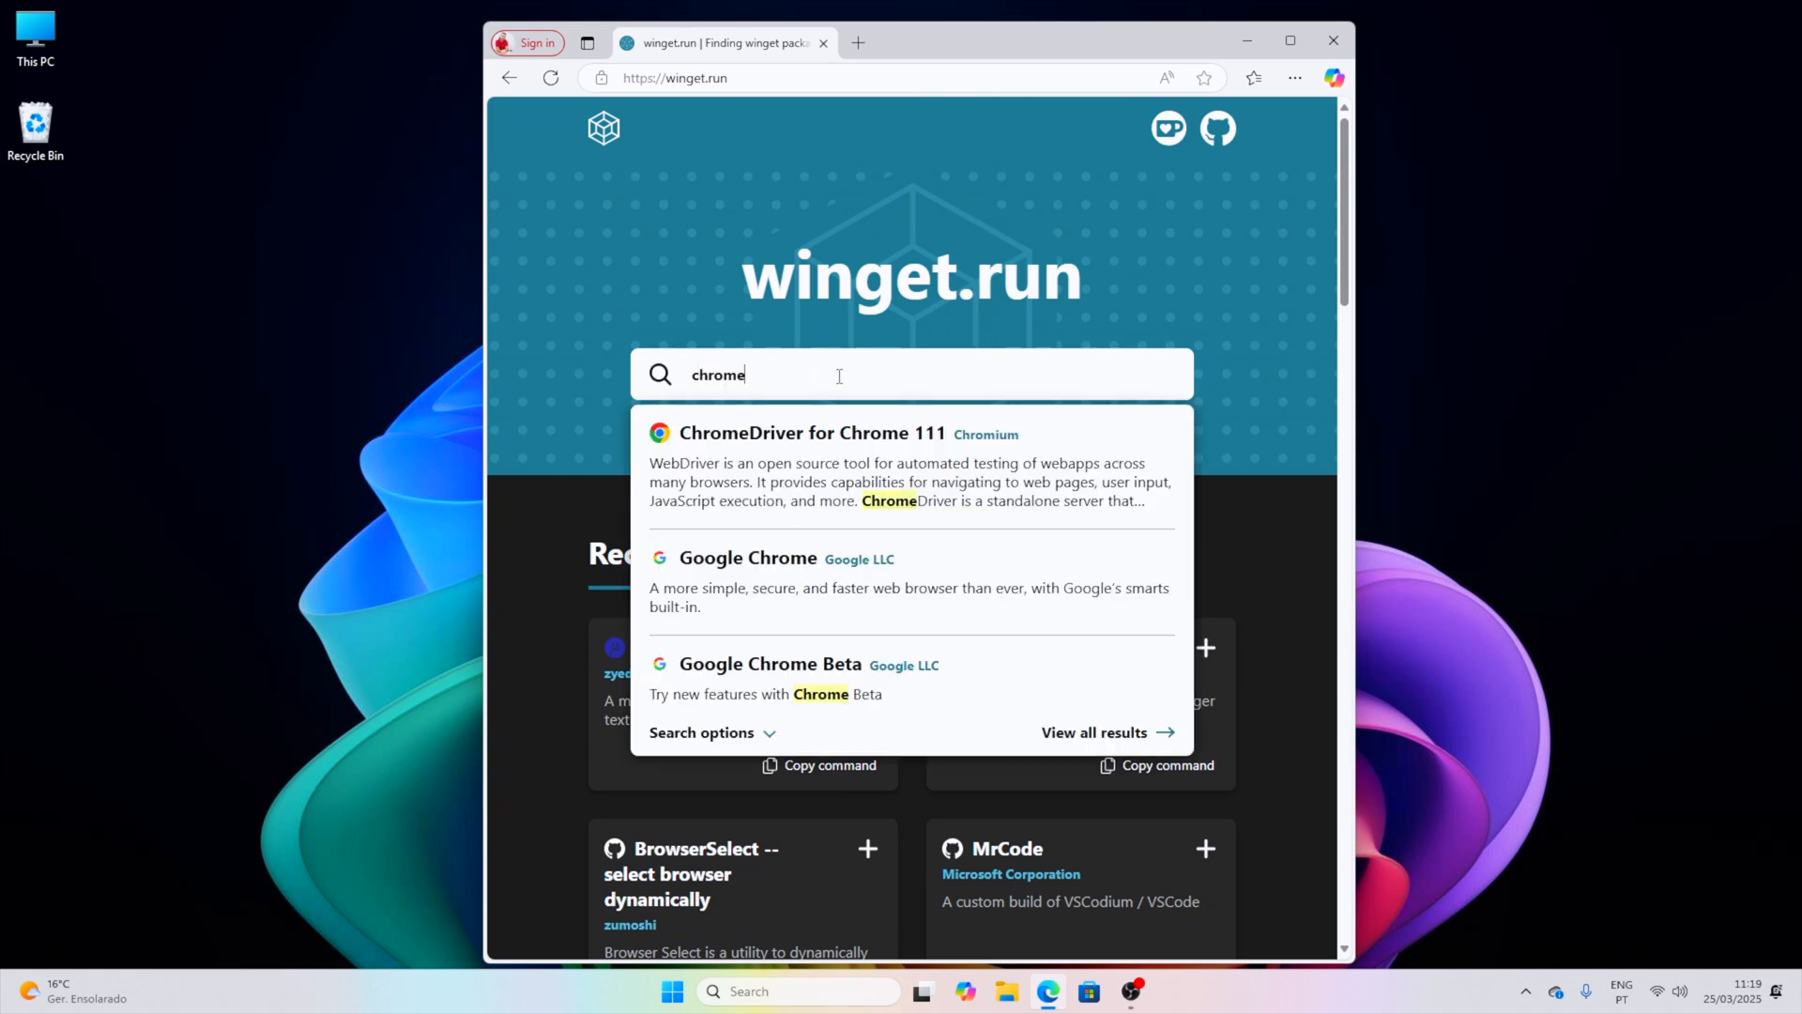
left_click(747, 557)
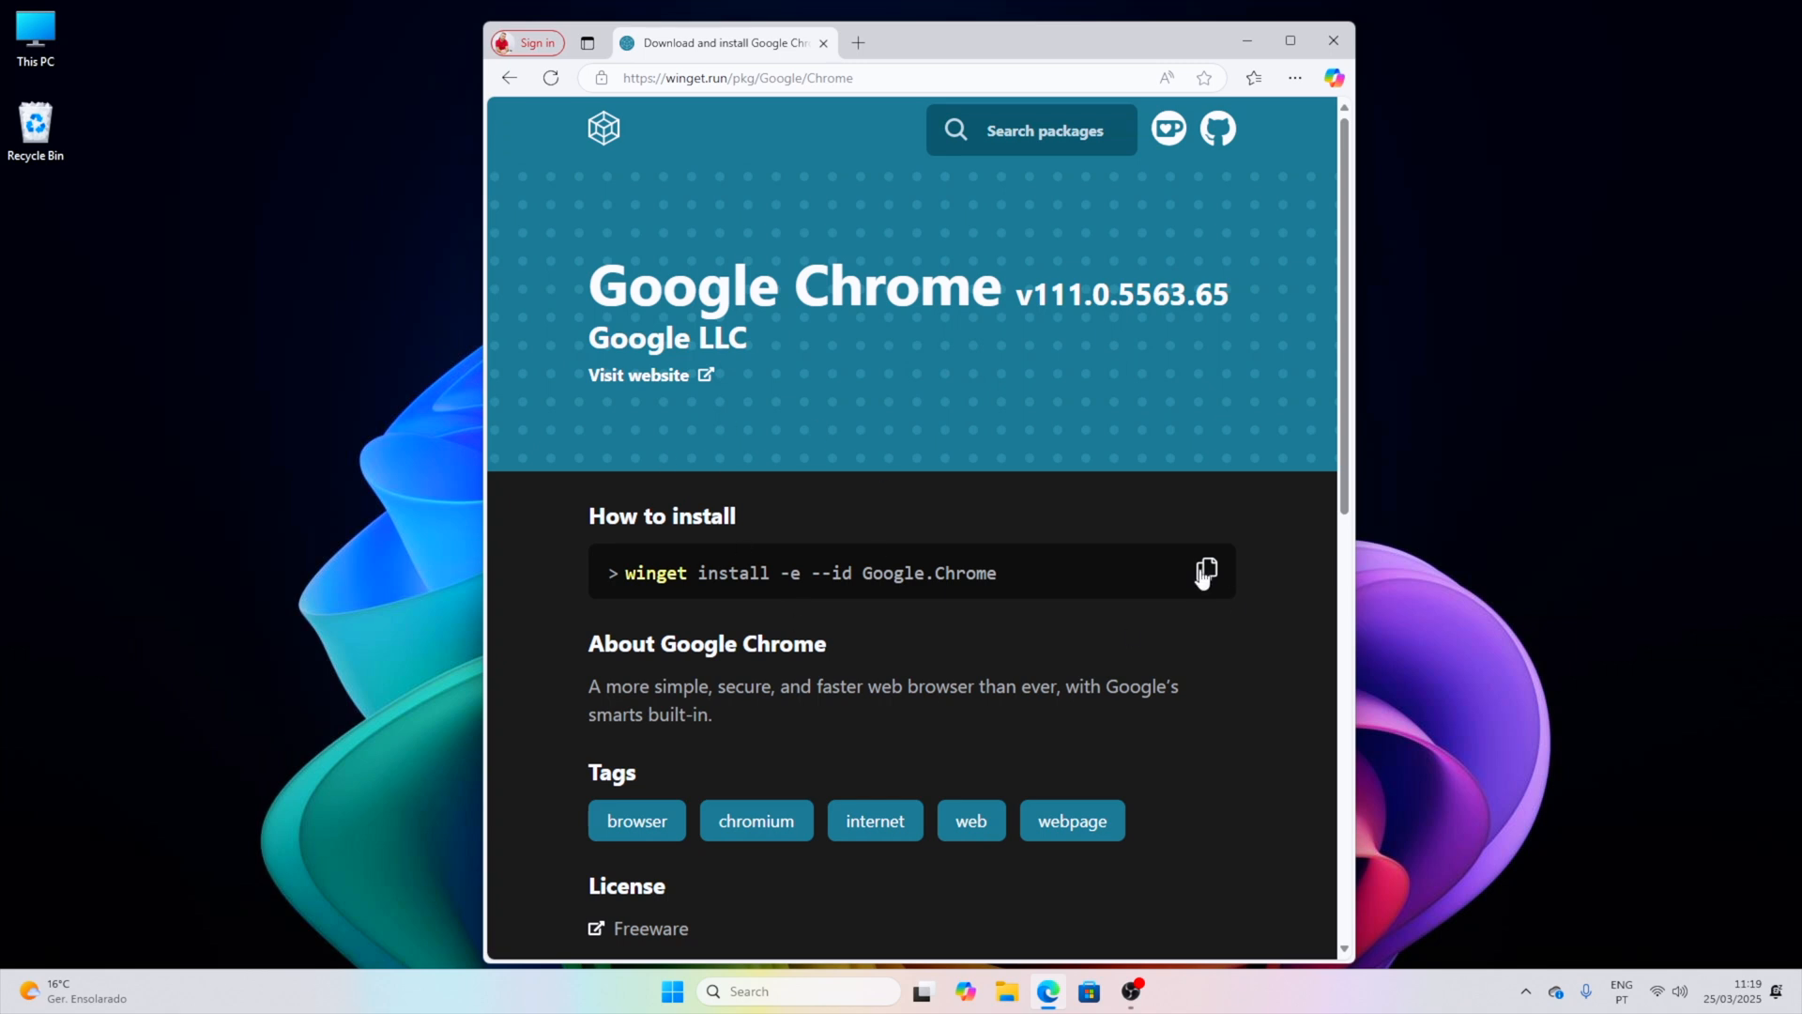
Step: Copy the Chrome command and run 'winget install -e --id Google.Chrome' in Command Prompt
left_click(671, 992)
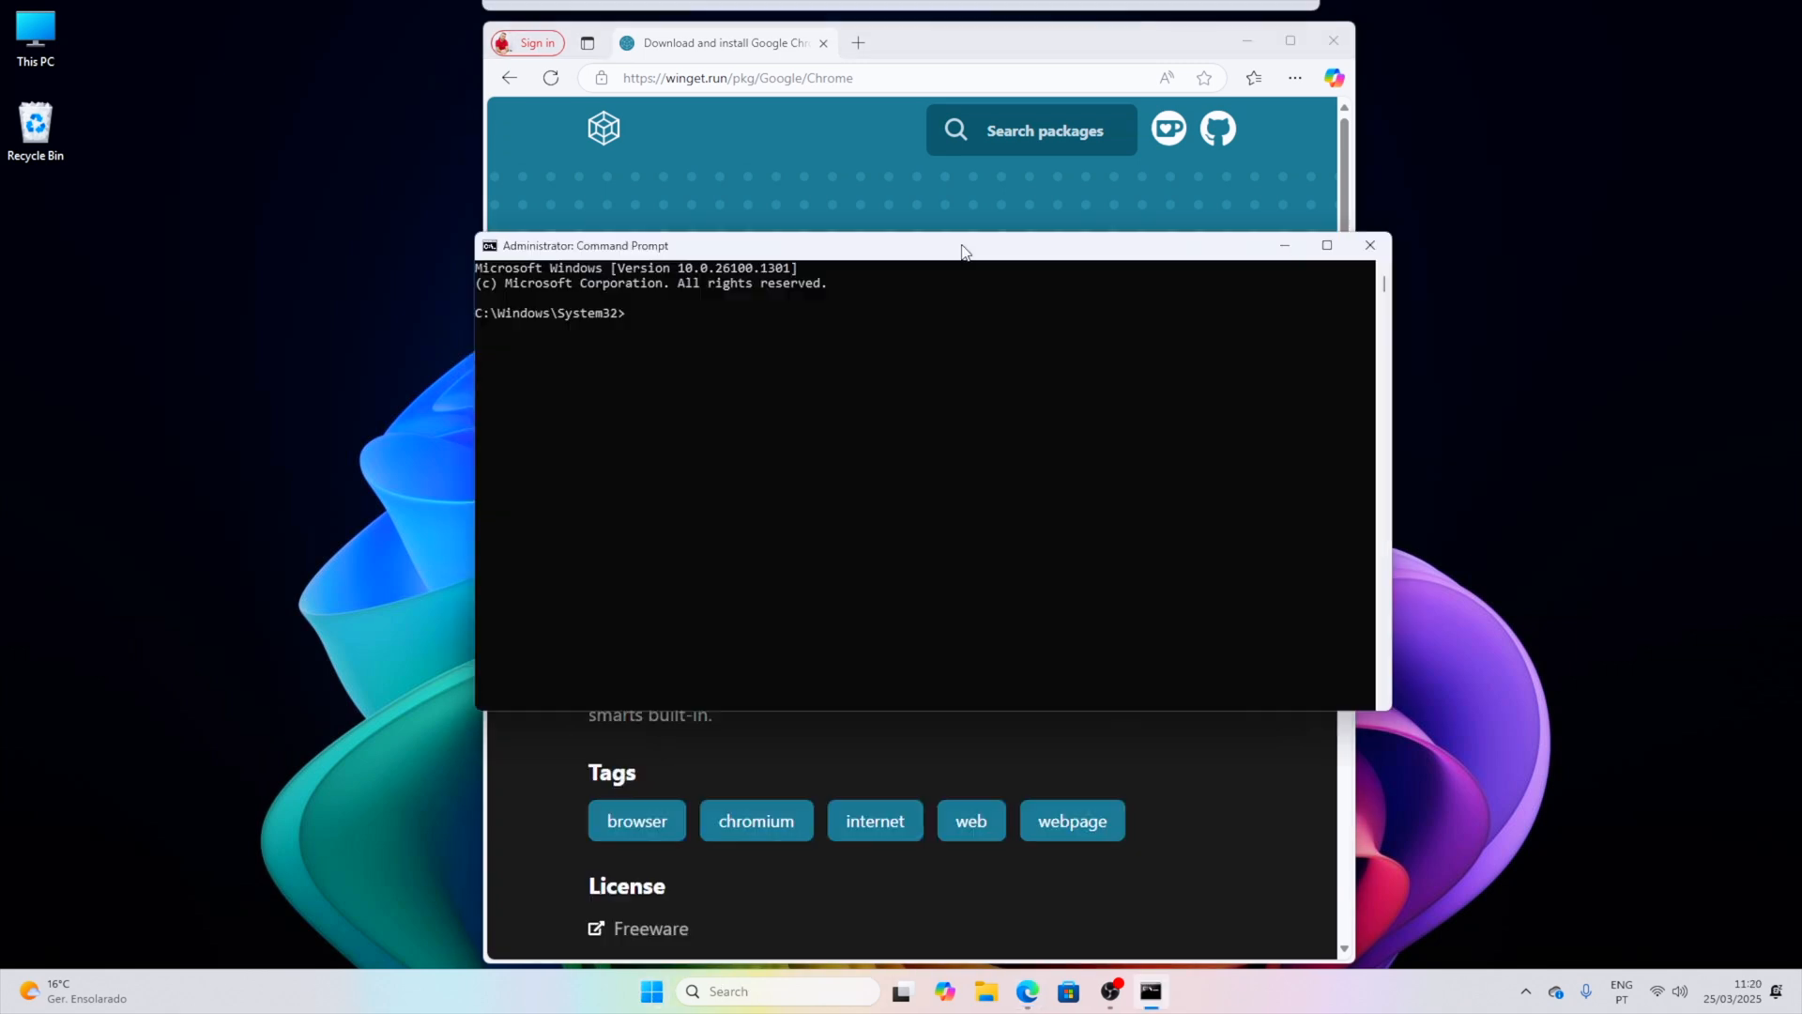
type("winget install -e --id Google.Chrome")
type("y")
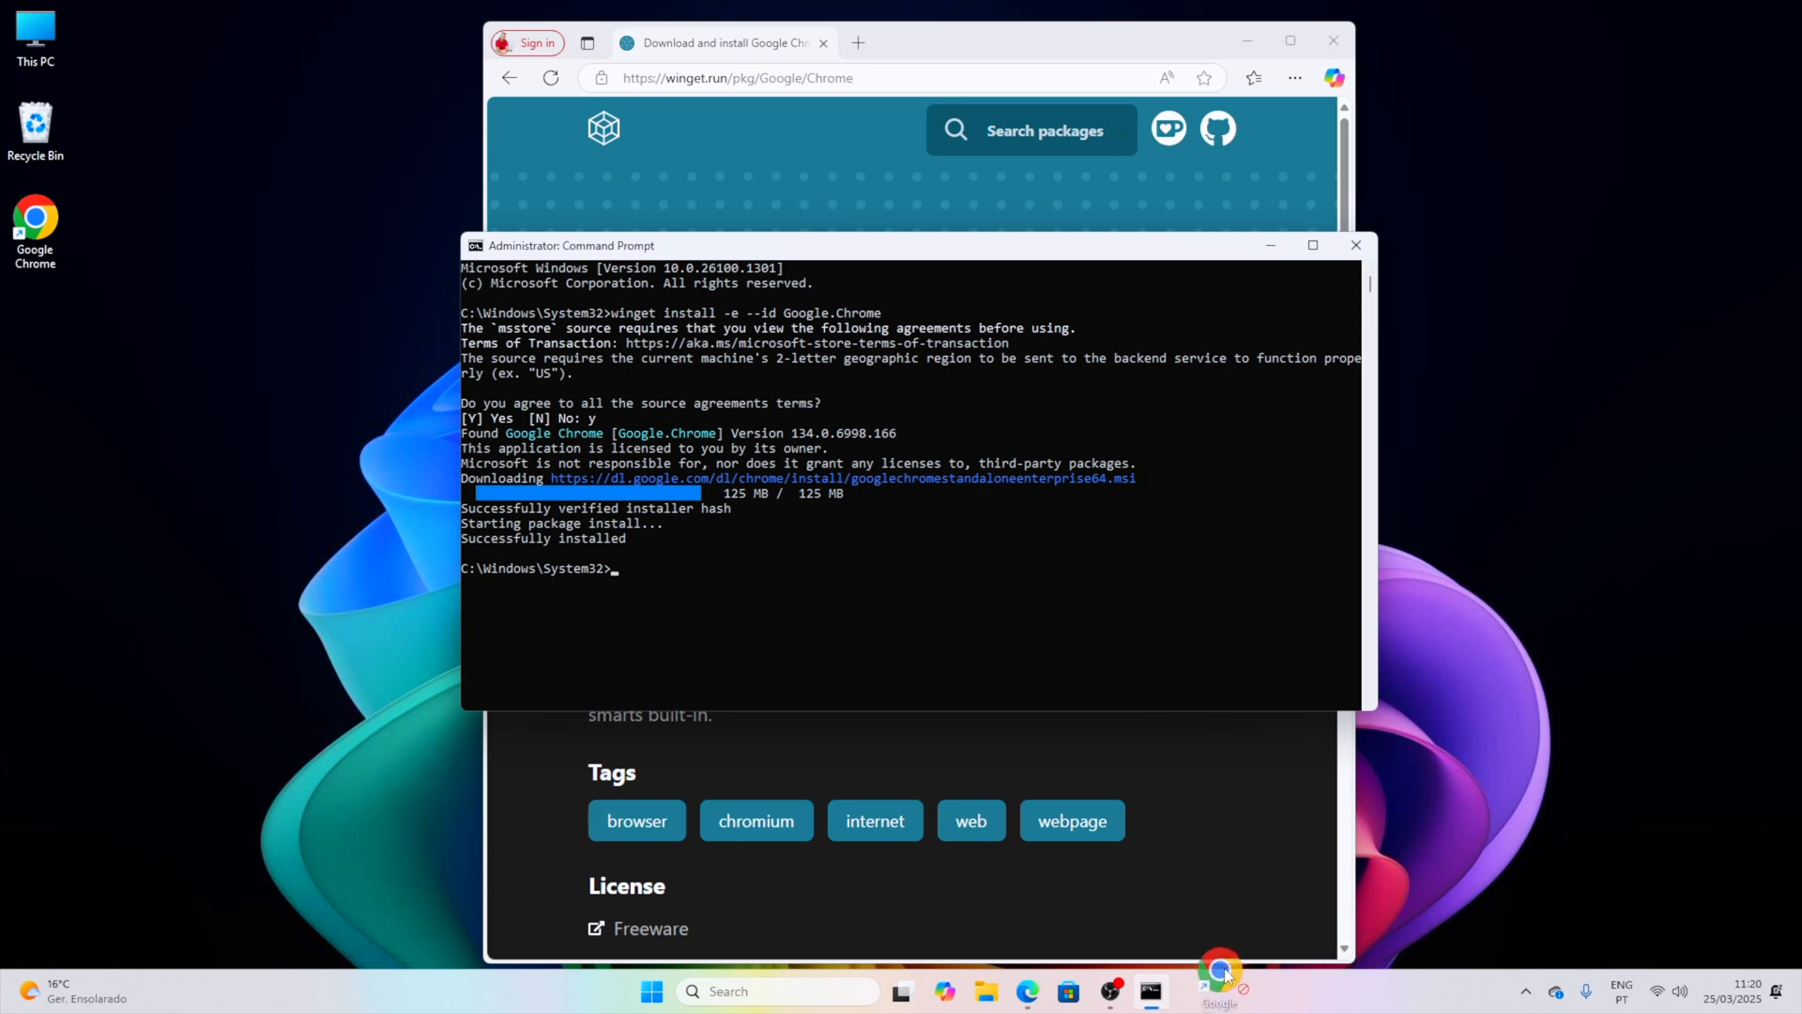
Step: Install the remaining packages, then search Start for 'geekbench 6' to confirm installation
left_click(1207, 573)
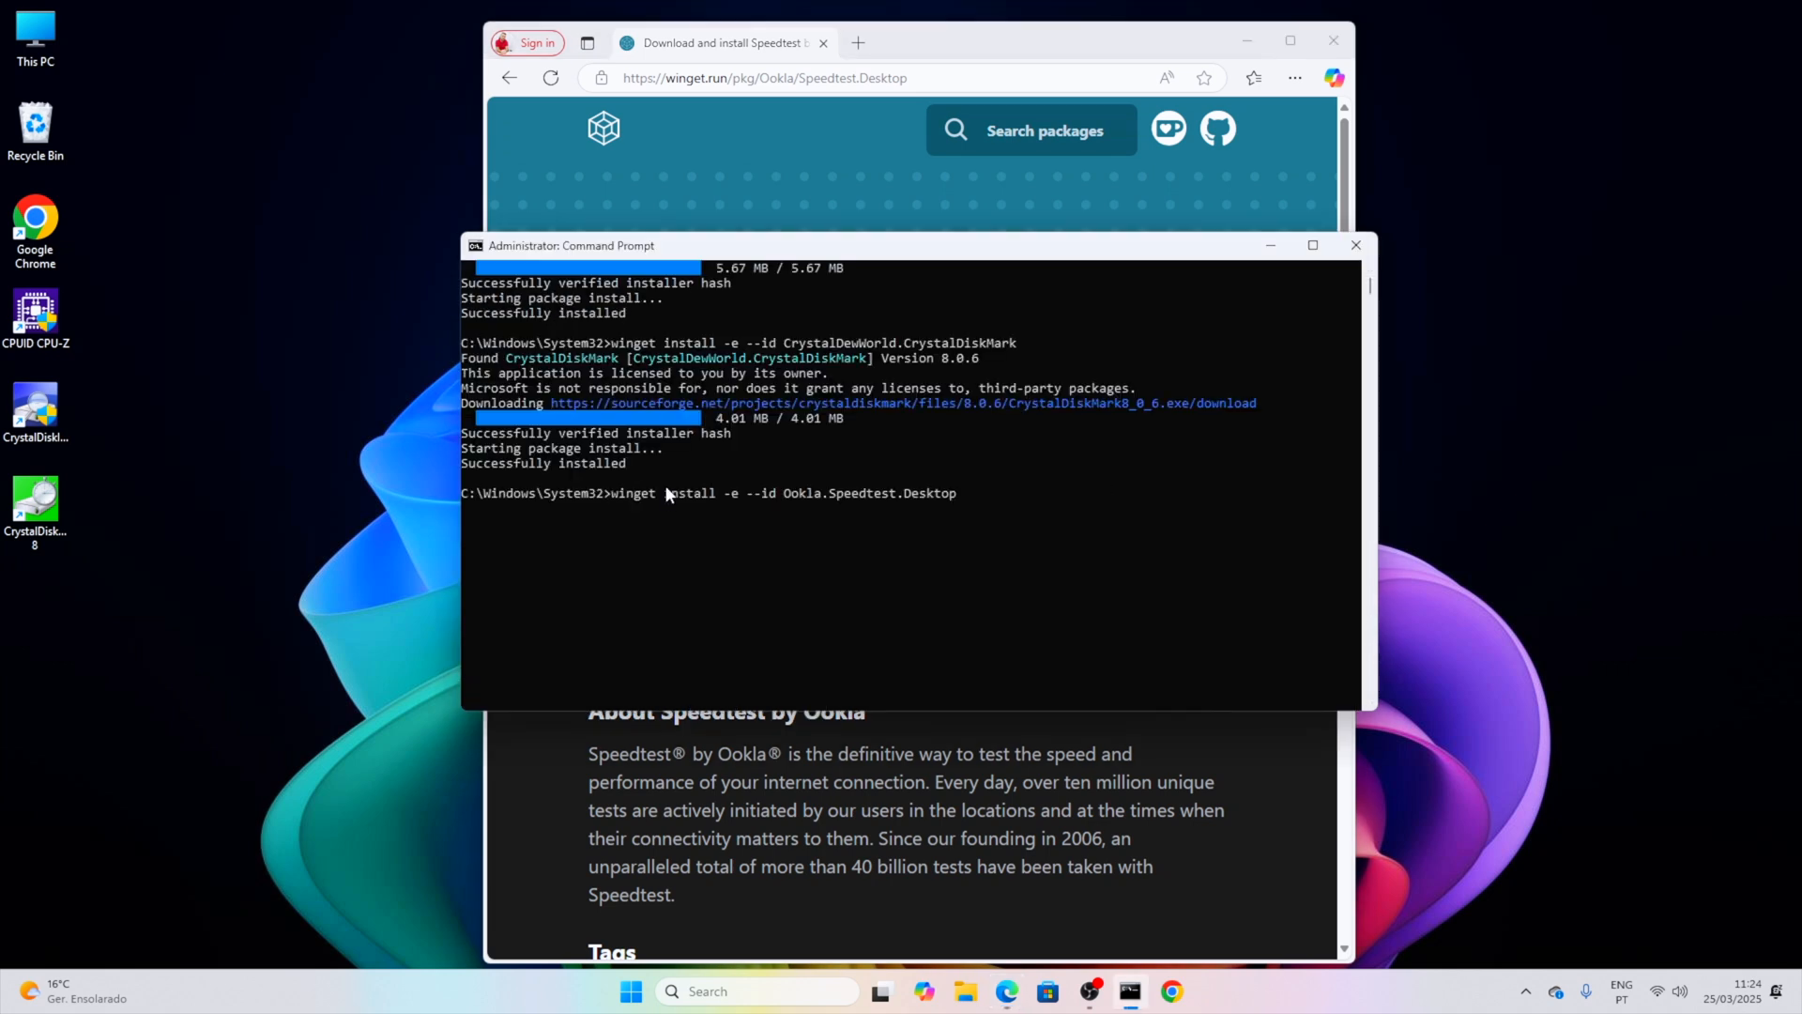
left_click(630, 991)
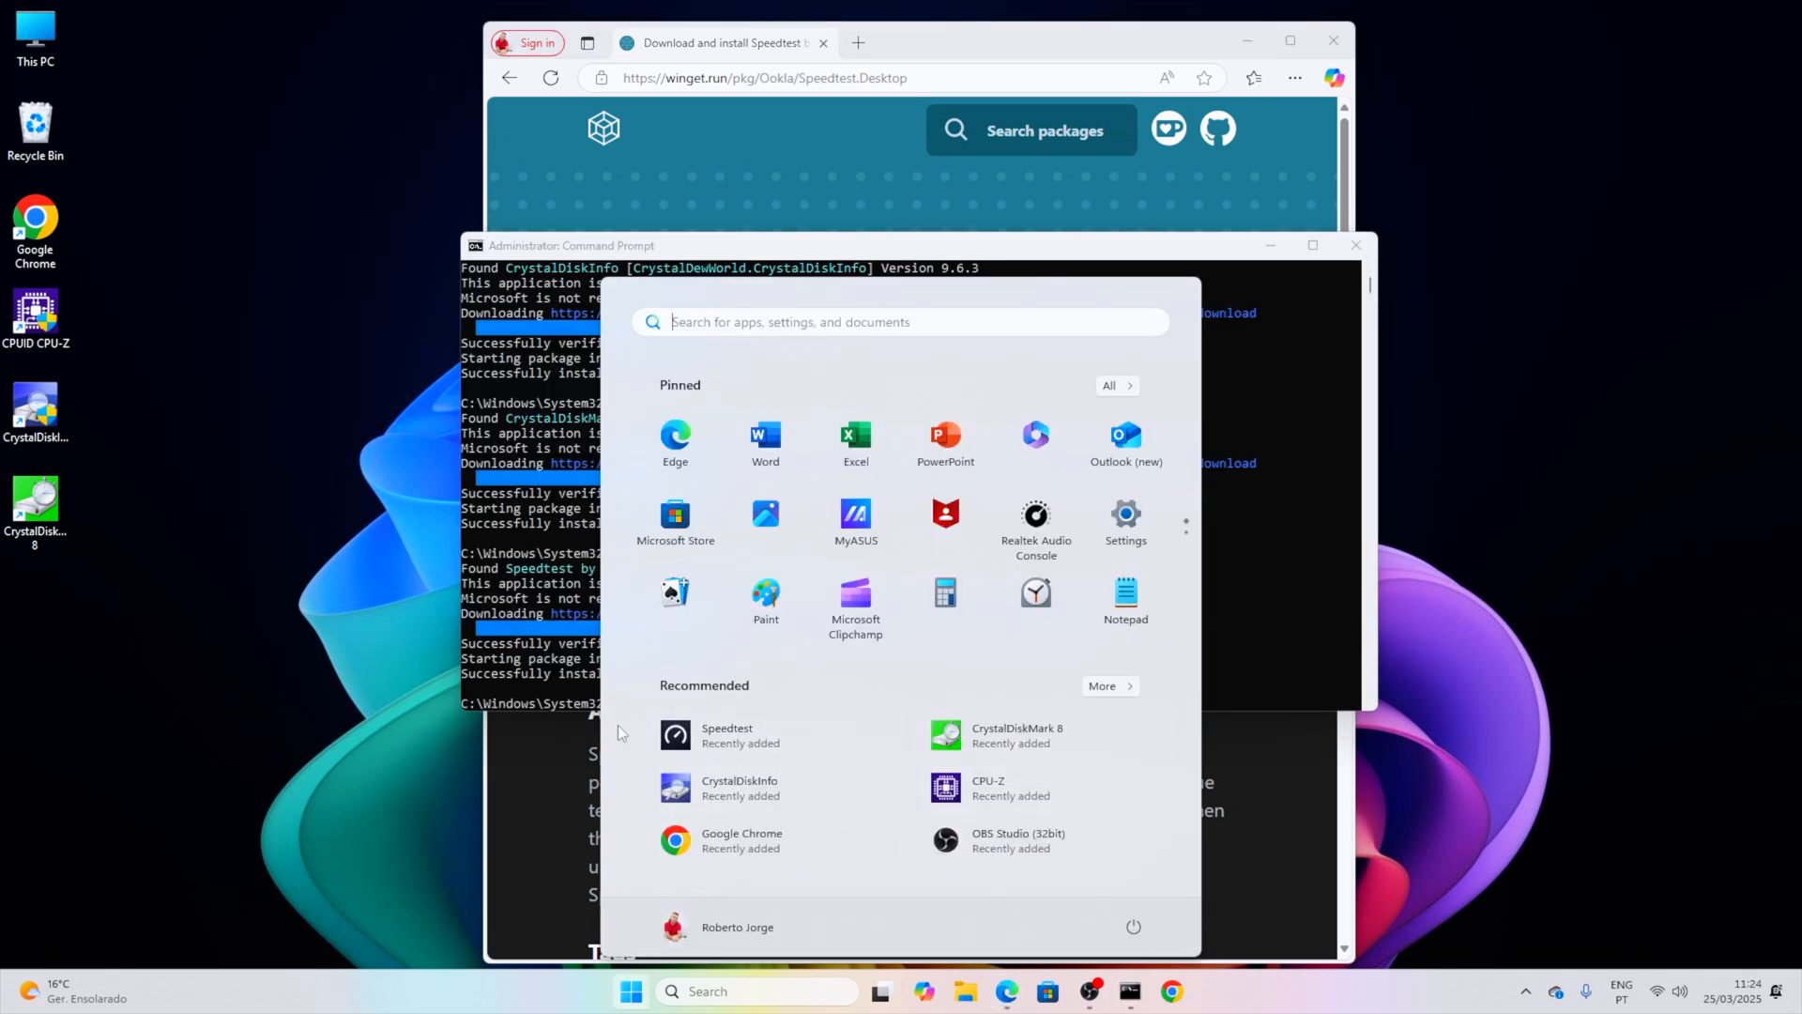
type("geekbench 6")
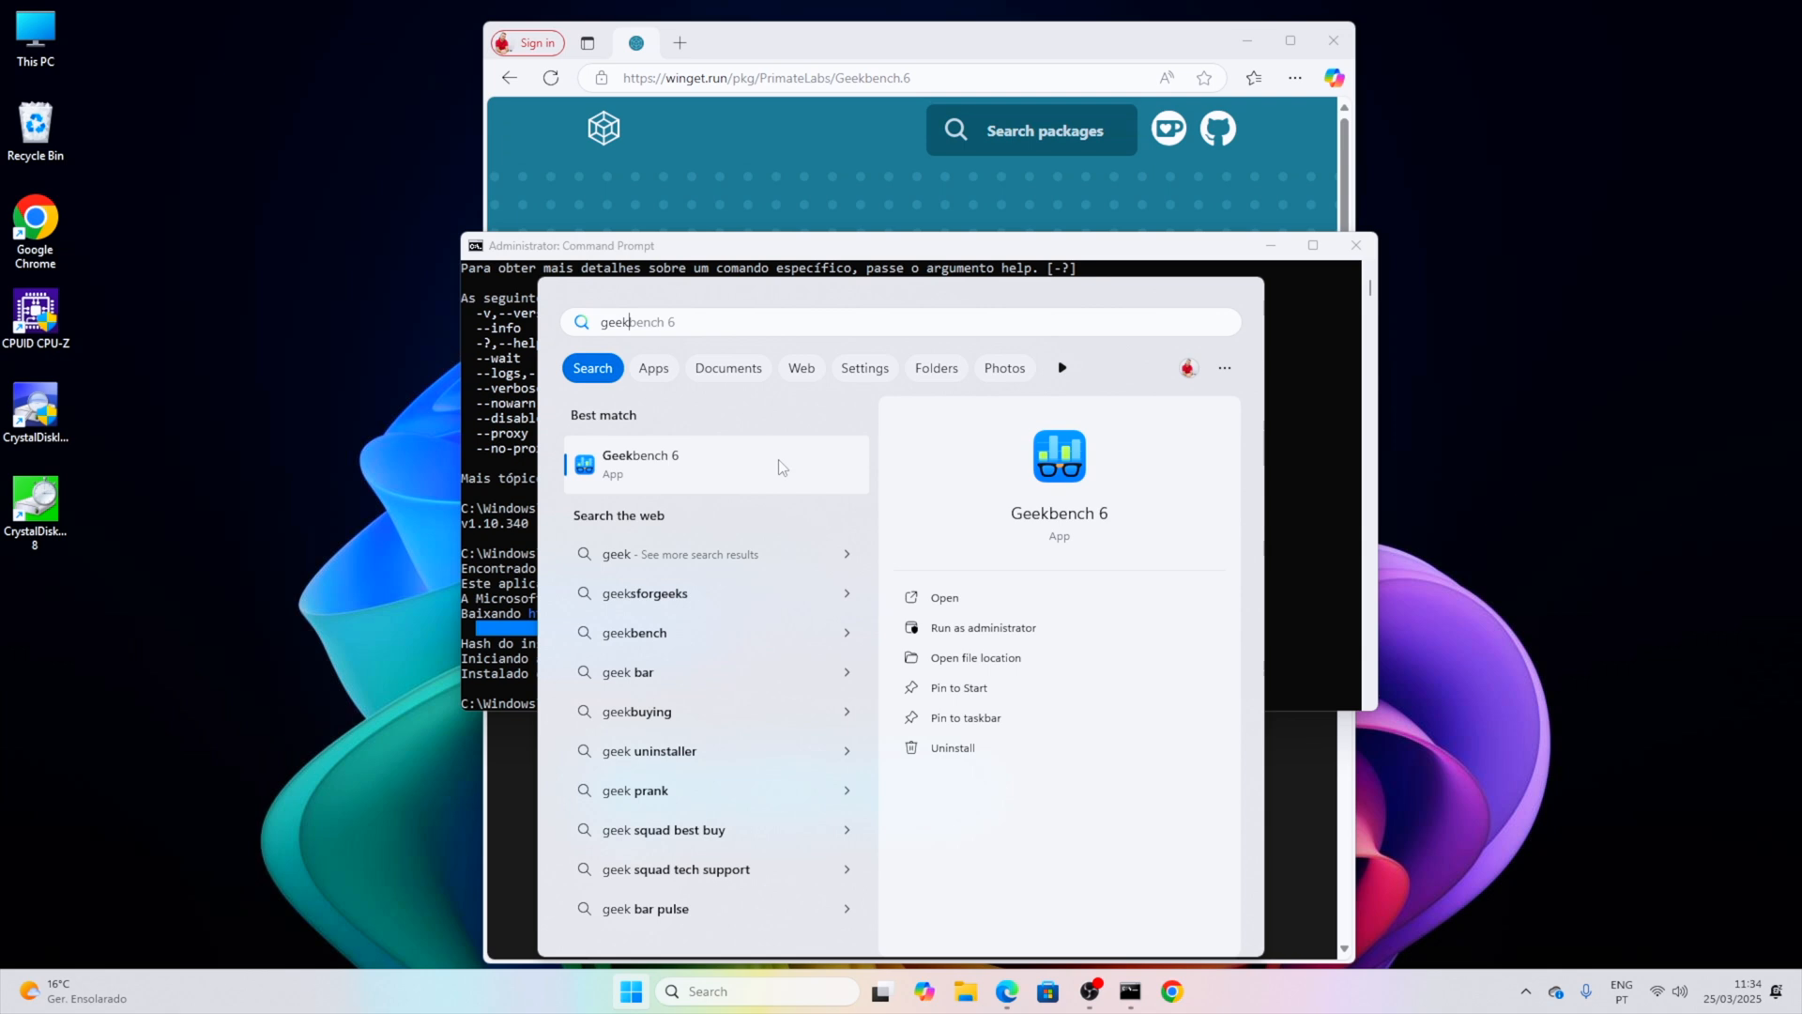